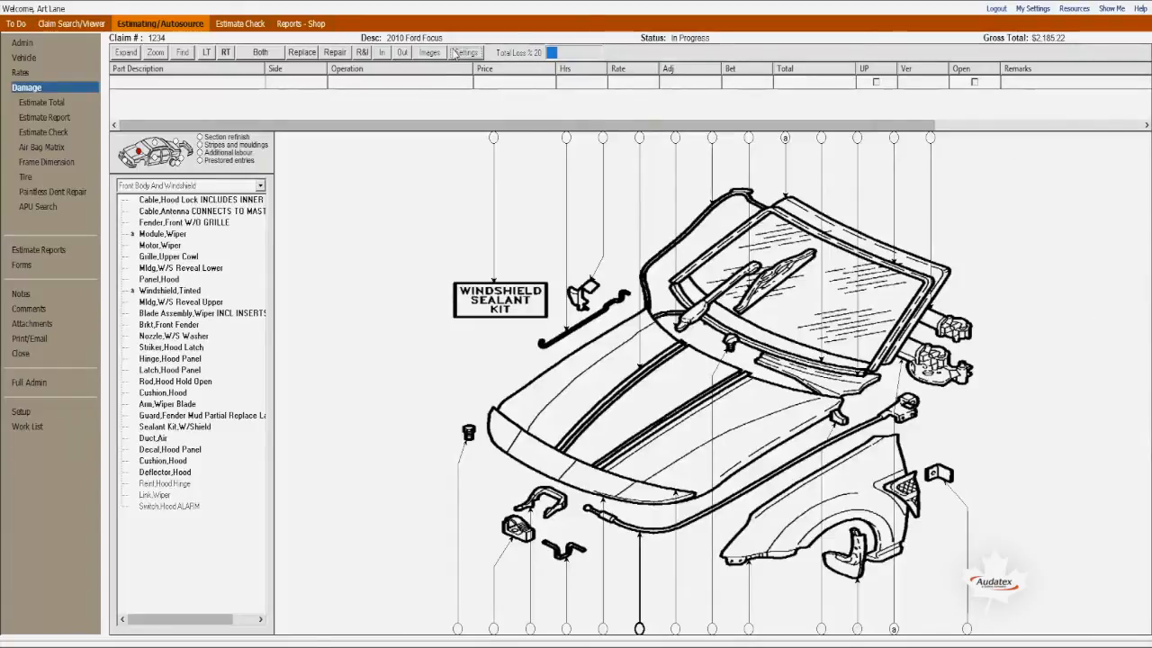
Step: Turn on 3D parts graphics from the Settings menu for the damage view
{"action": "left_click", "coordinate": [468, 50]}
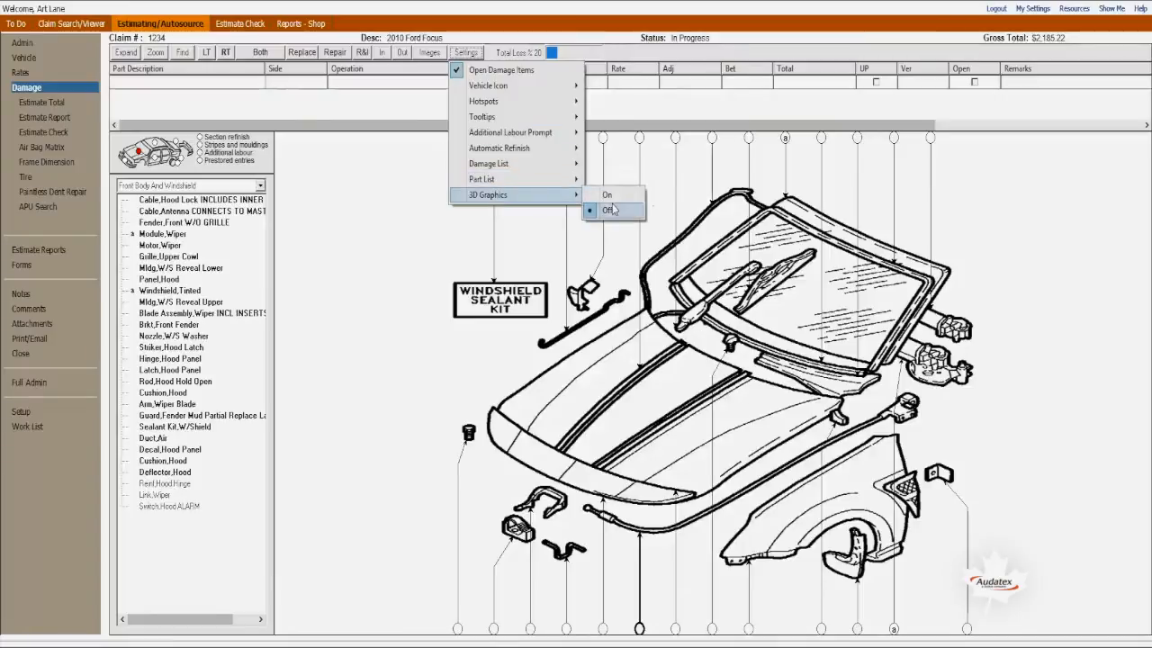
{"action": "left_click", "coordinate": [607, 194]}
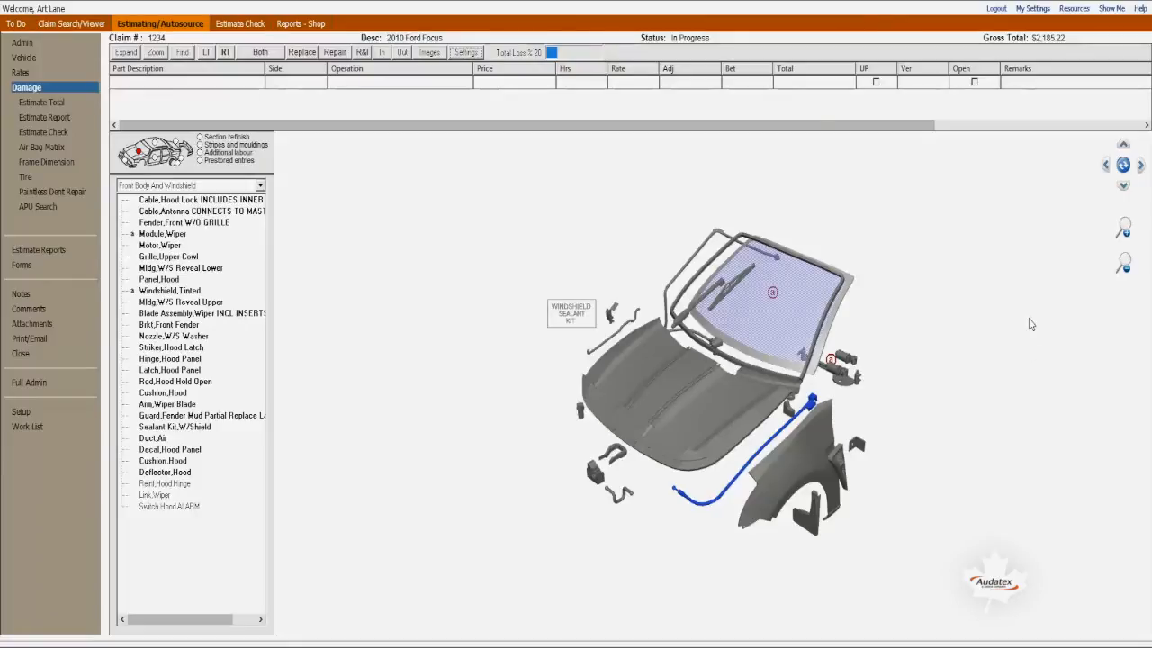
{"action": "mouse_move", "coordinate": [594, 278]}
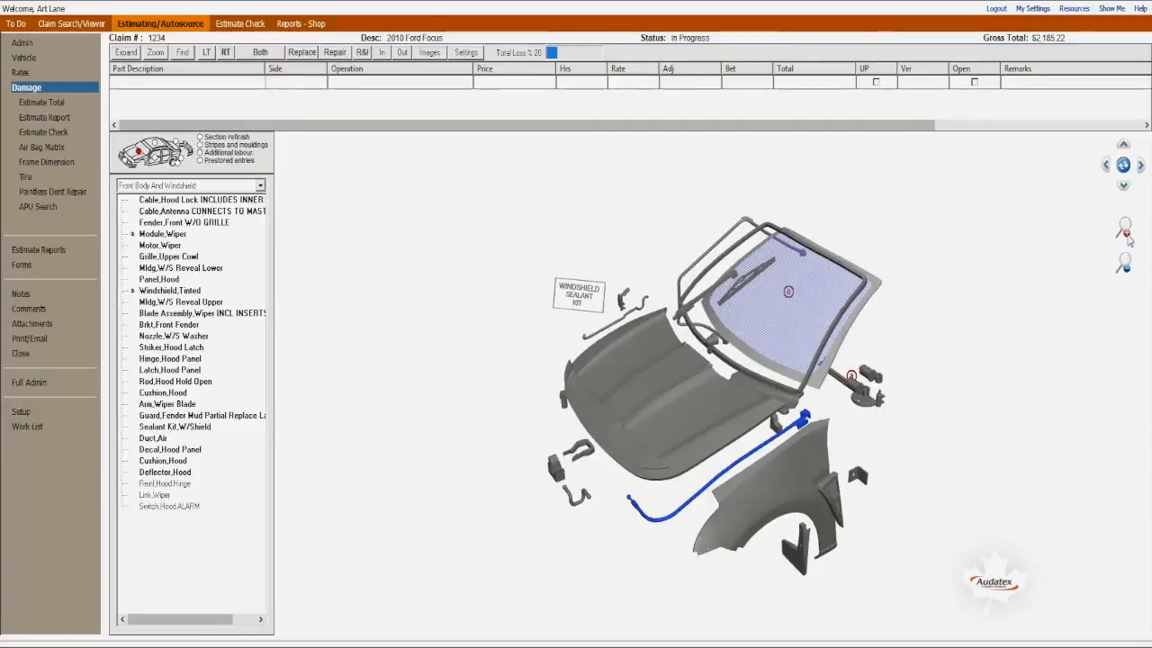
Step: Zoom the 3D hood and windshield parts in and back out with the zoom buttons
{"action": "left_click", "coordinate": [1124, 263]}
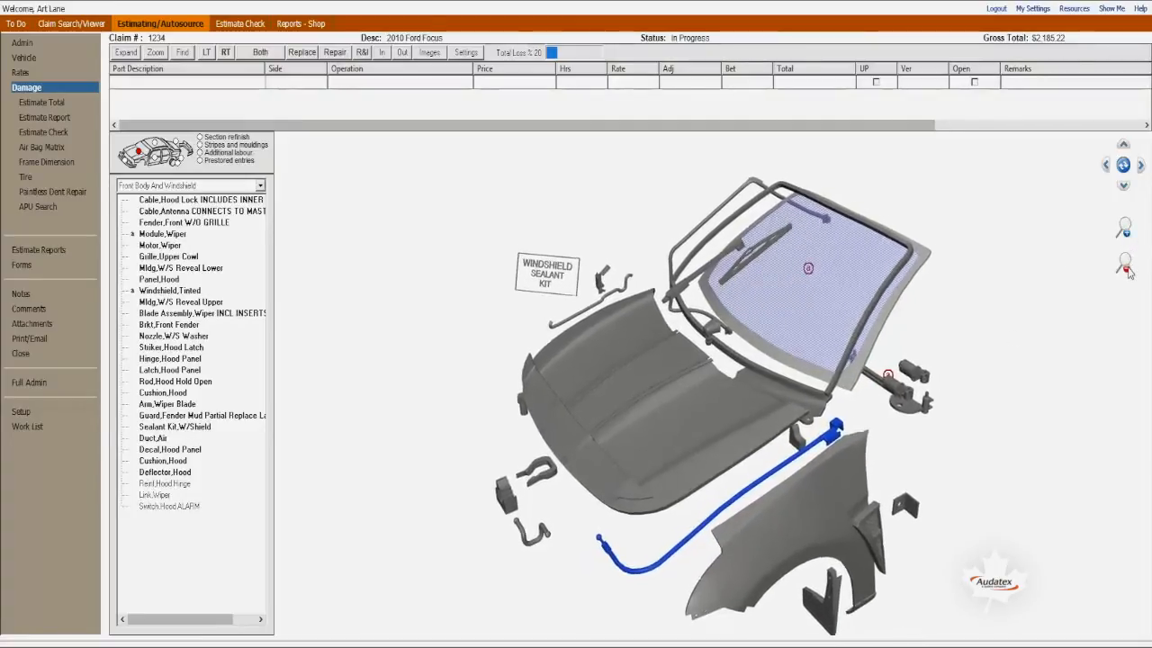
{"action": "left_click", "coordinate": [1105, 162]}
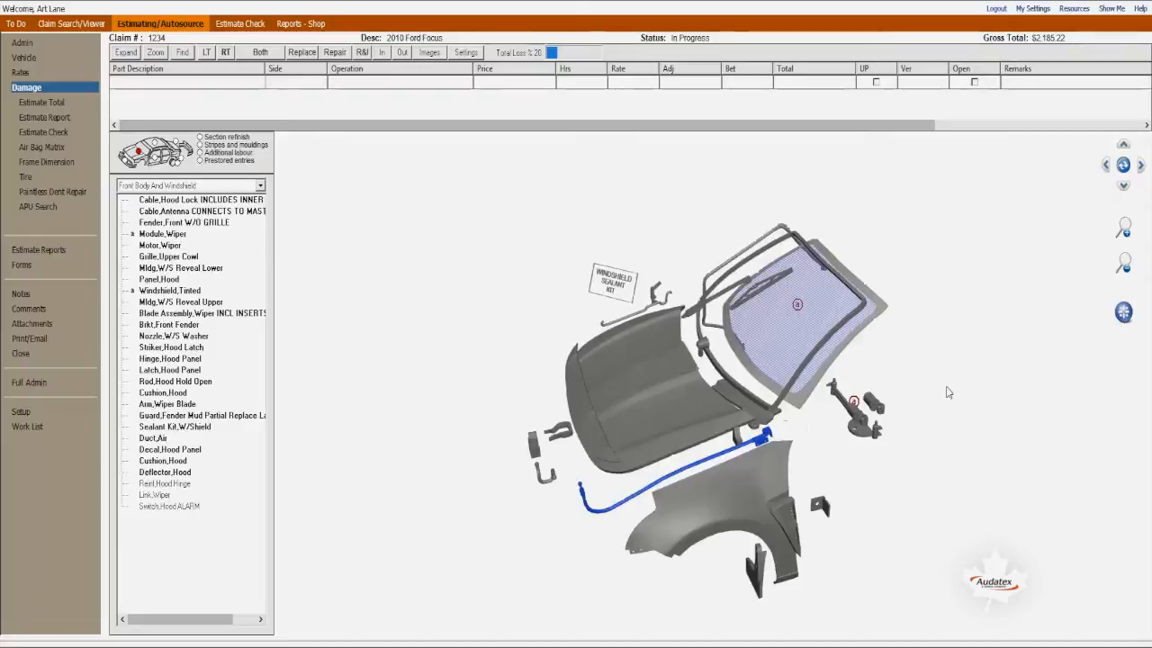
{"action": "mouse_move", "coordinate": [691, 423]}
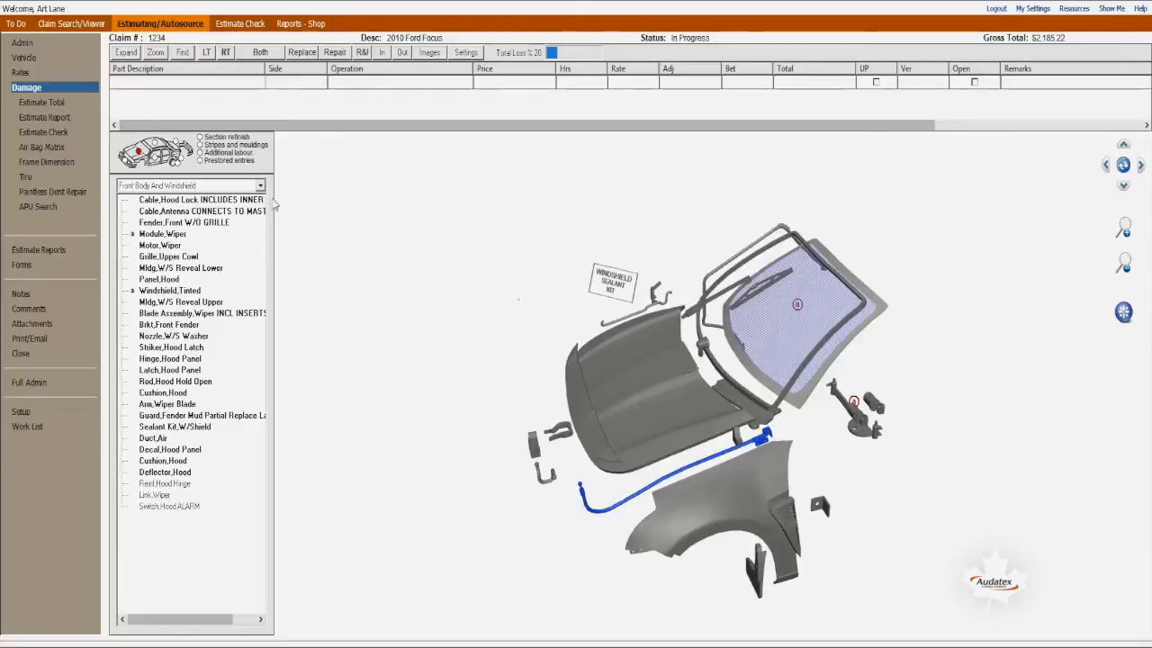
Step: Select Front Body Inner Sheetmetal from the vehicle section list
{"action": "left_click", "coordinate": [260, 186]}
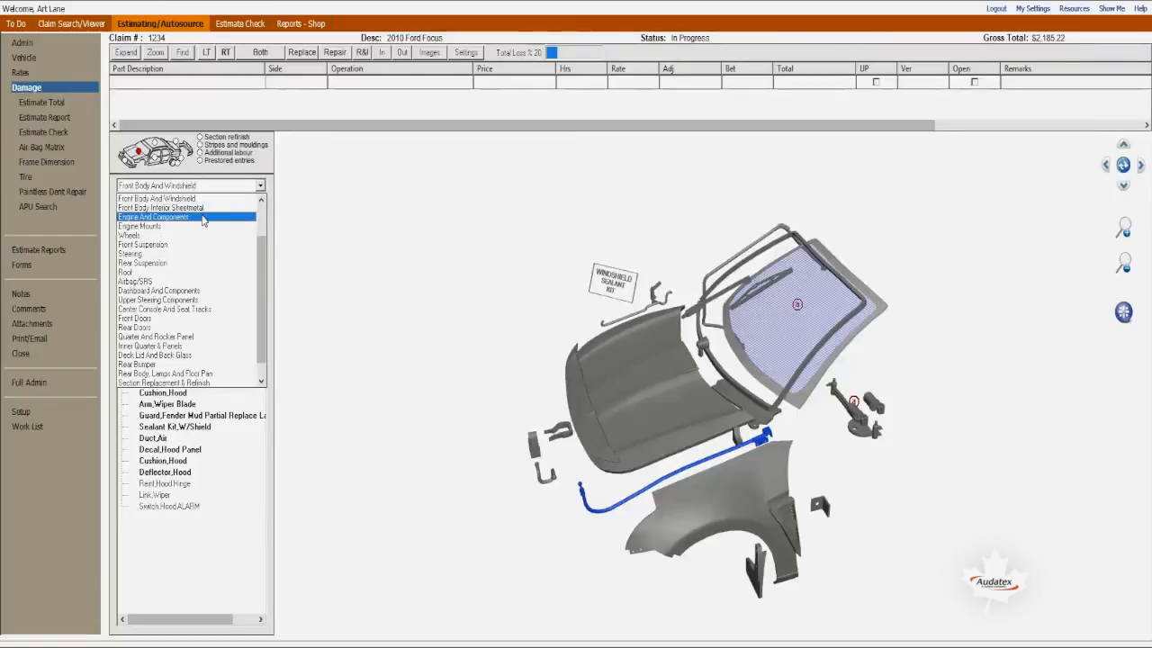
{"action": "left_click", "coordinate": [160, 207]}
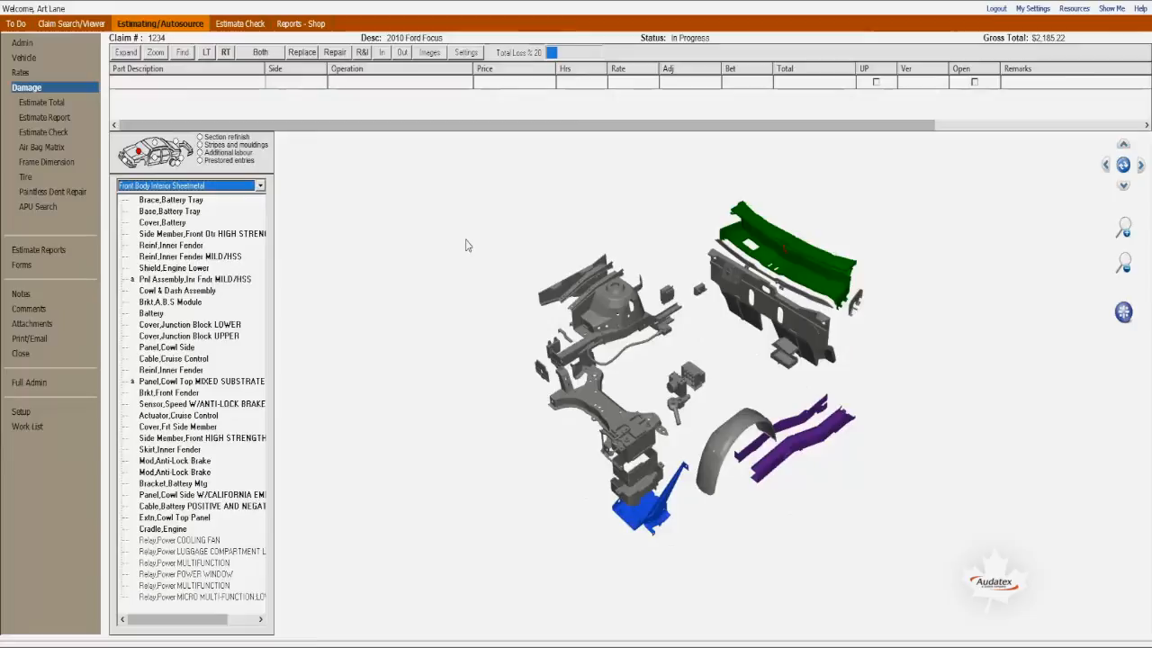
{"action": "mouse_move", "coordinate": [1015, 338]}
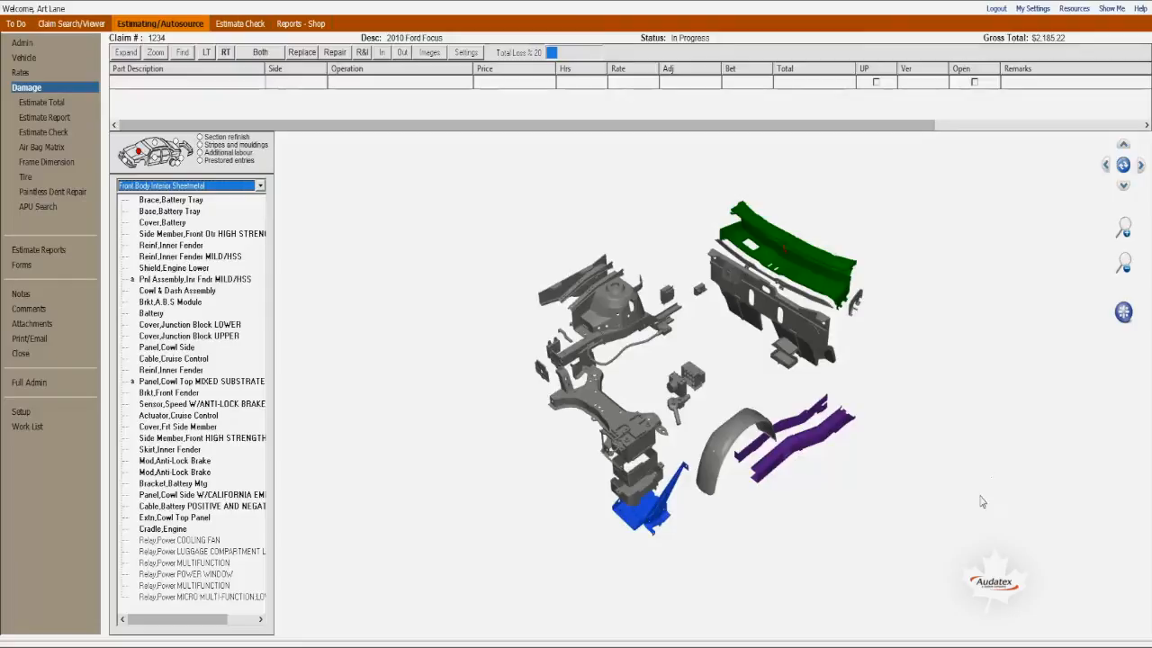
{"action": "mouse_move", "coordinate": [831, 459]}
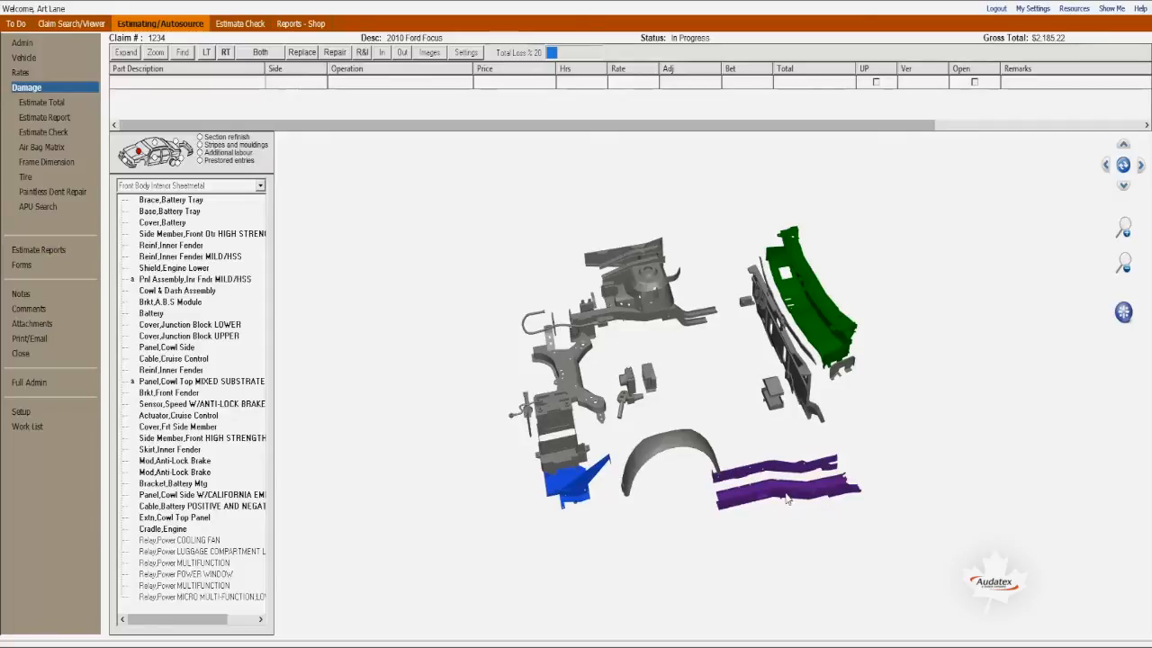
{"action": "mouse_move", "coordinate": [788, 504]}
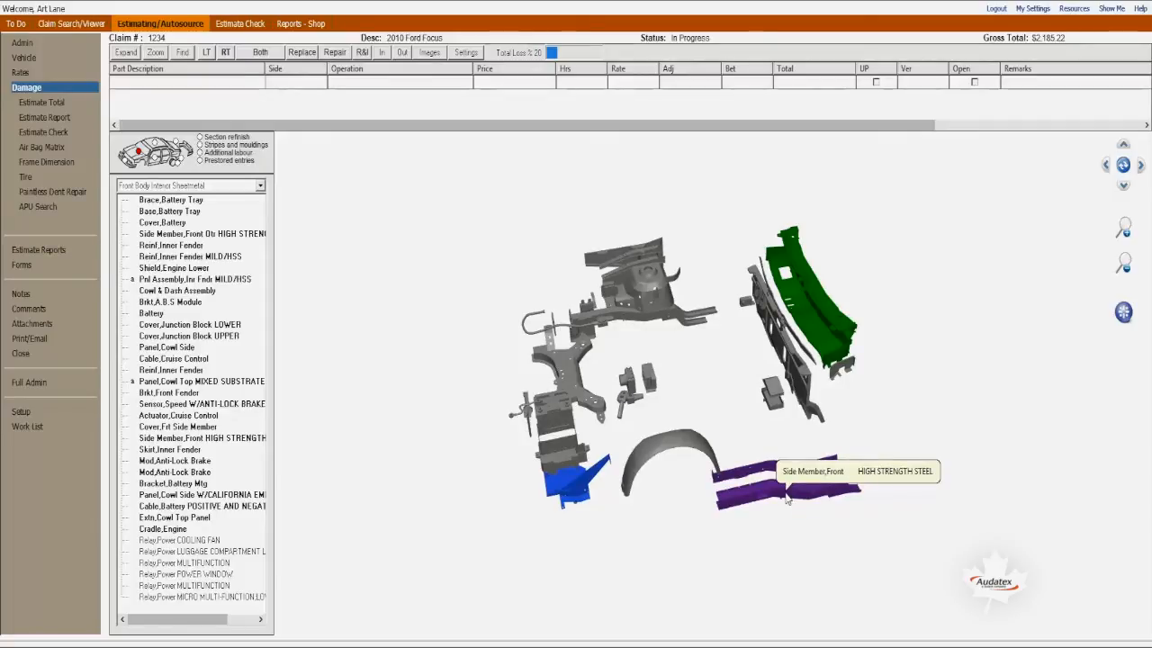